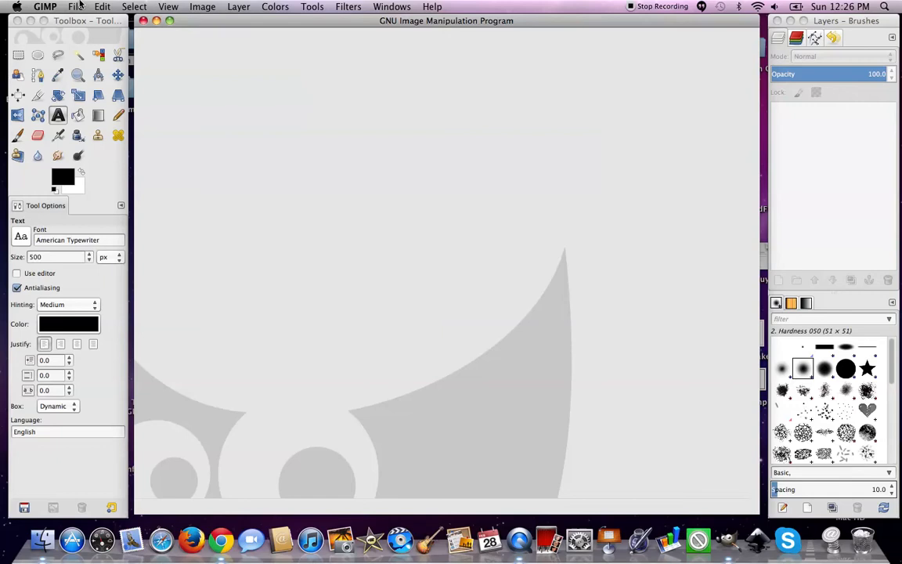
Create a new 4500×5400 image filled with transparency via File > New with Advanced Options
click(78, 6)
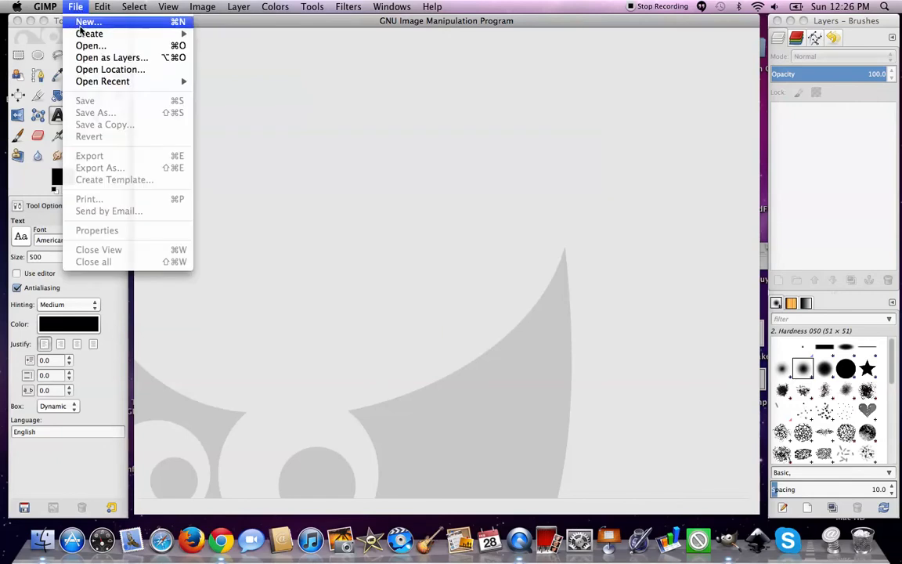
click(84, 19)
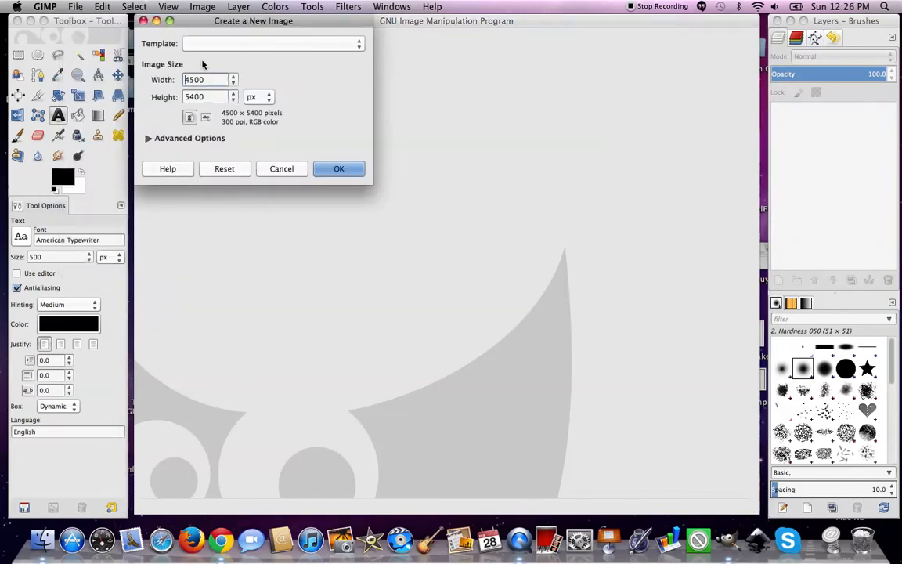
click(147, 137)
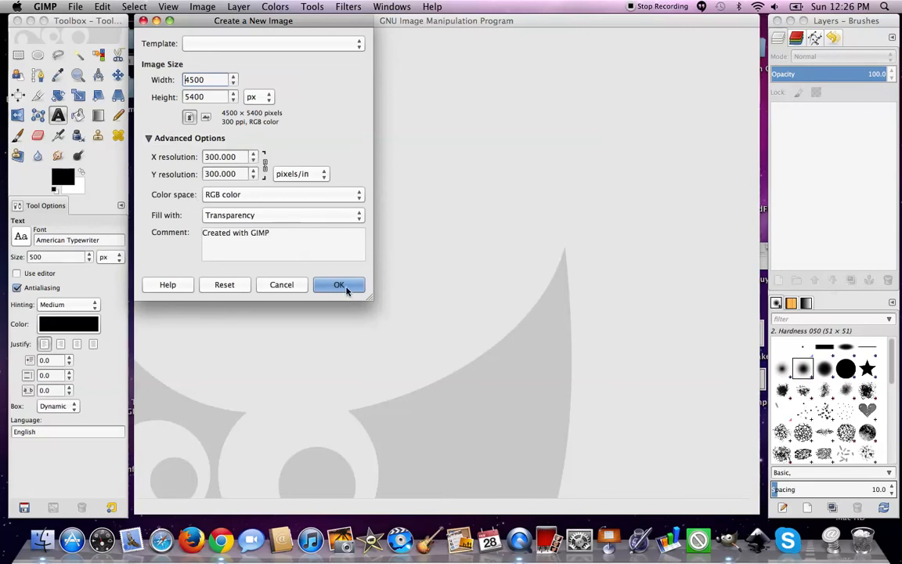
click(338, 285)
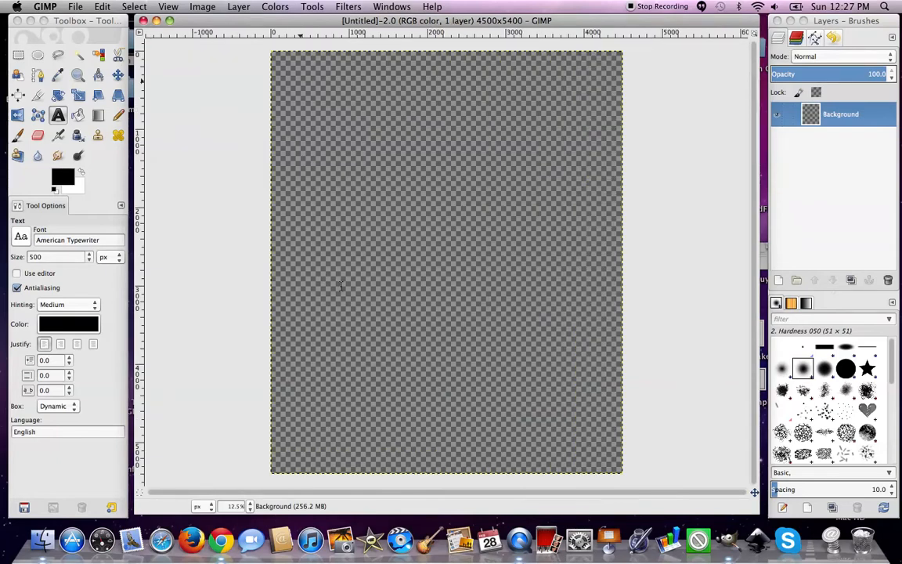
mouse_move(362, 171)
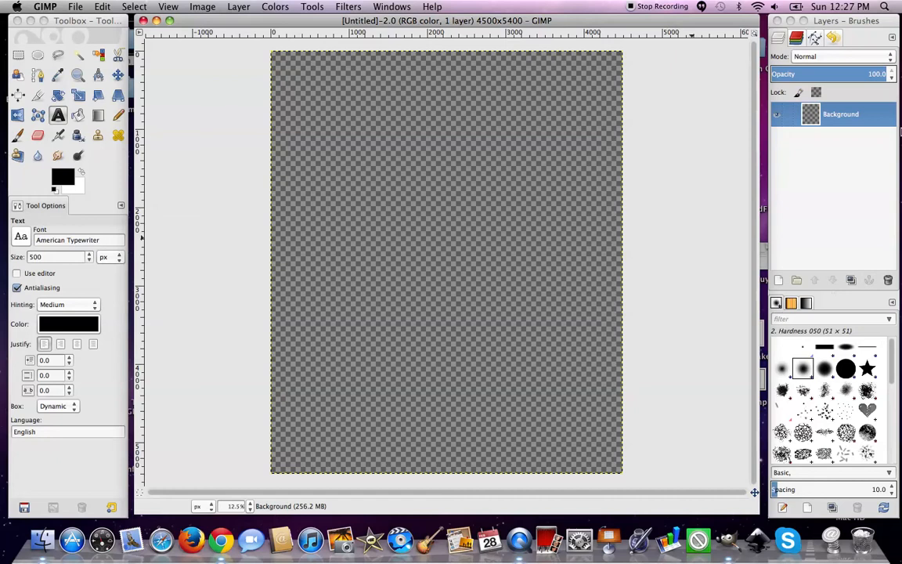
mouse_move(786, 40)
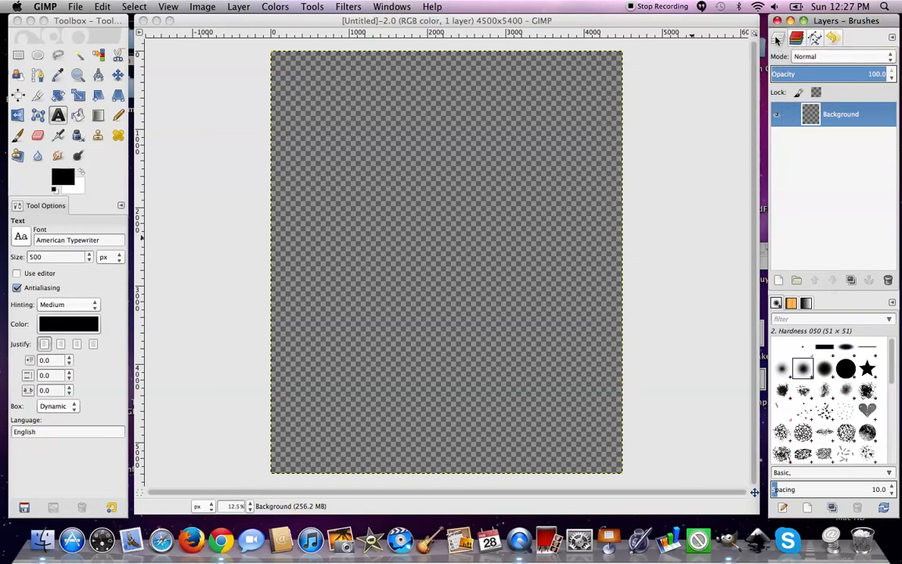
click(813, 38)
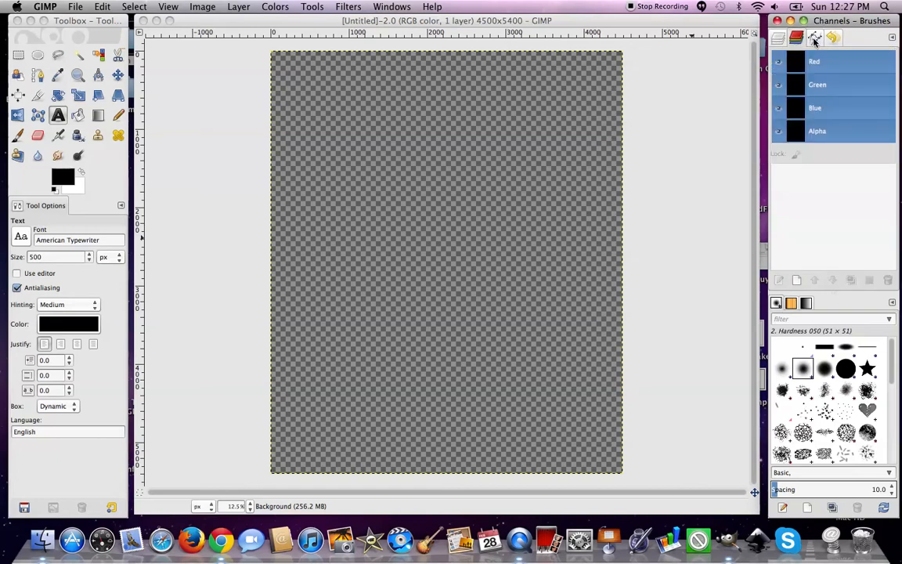
click(777, 38)
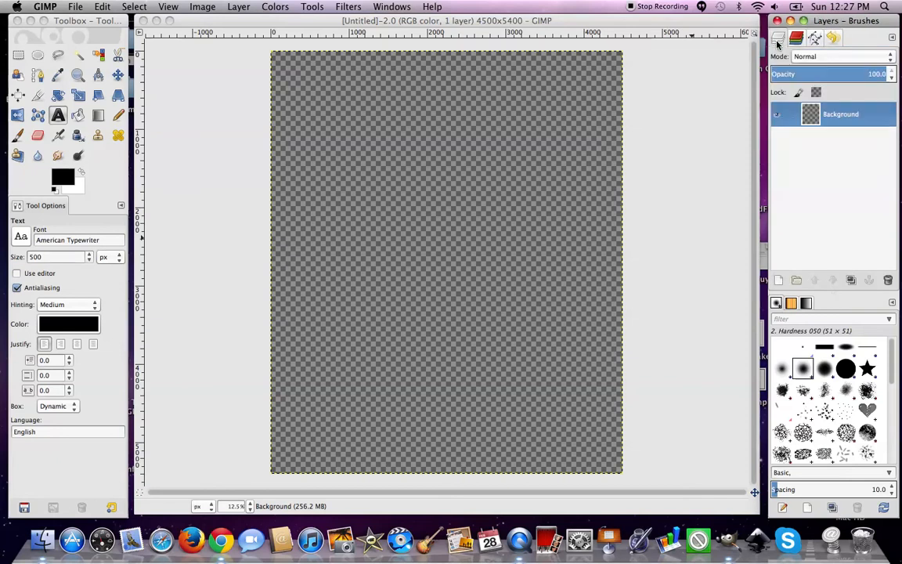
mouse_move(834, 41)
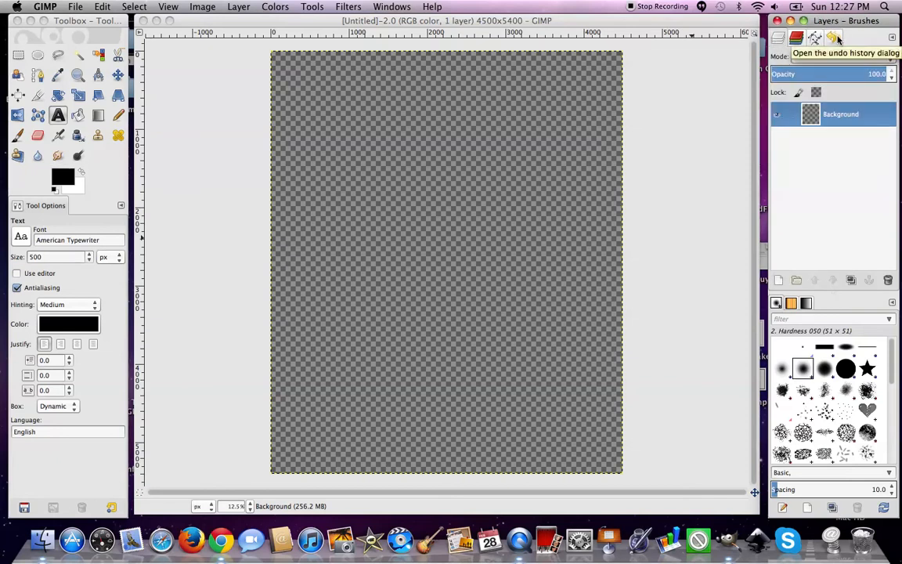
click(815, 38)
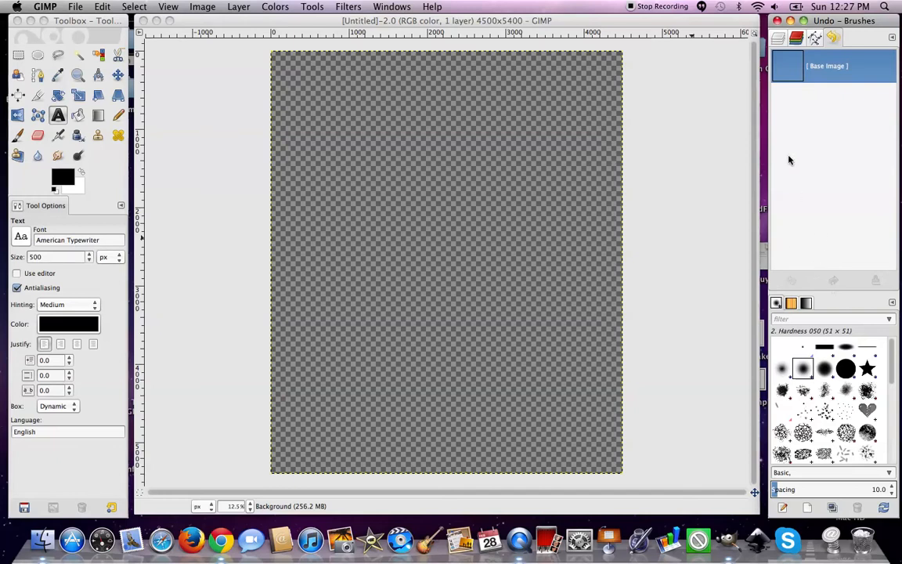
mouse_move(777, 141)
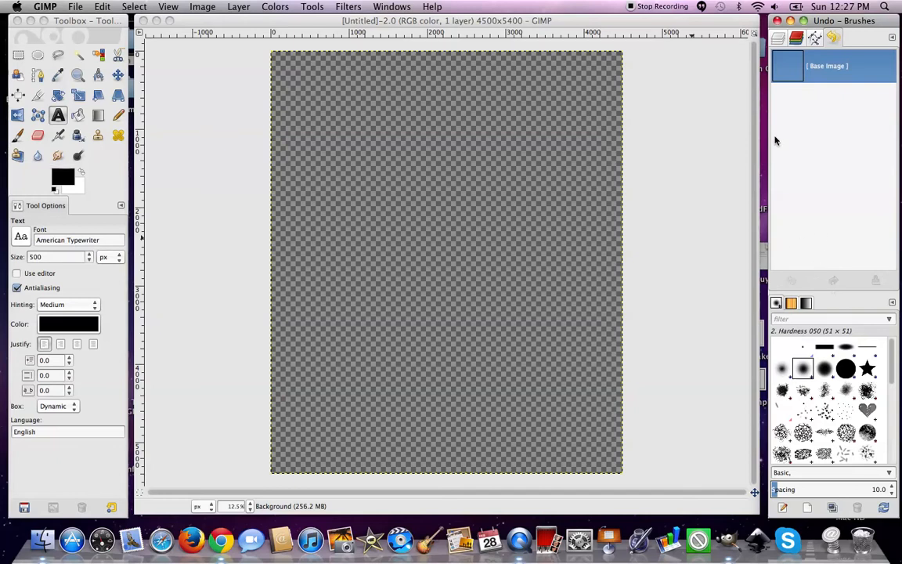
mouse_move(833, 37)
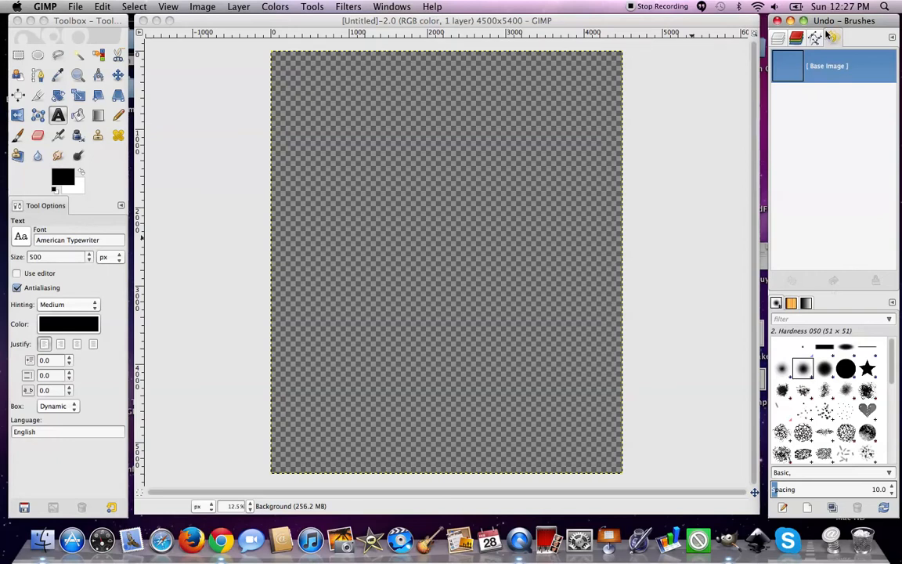
click(783, 37)
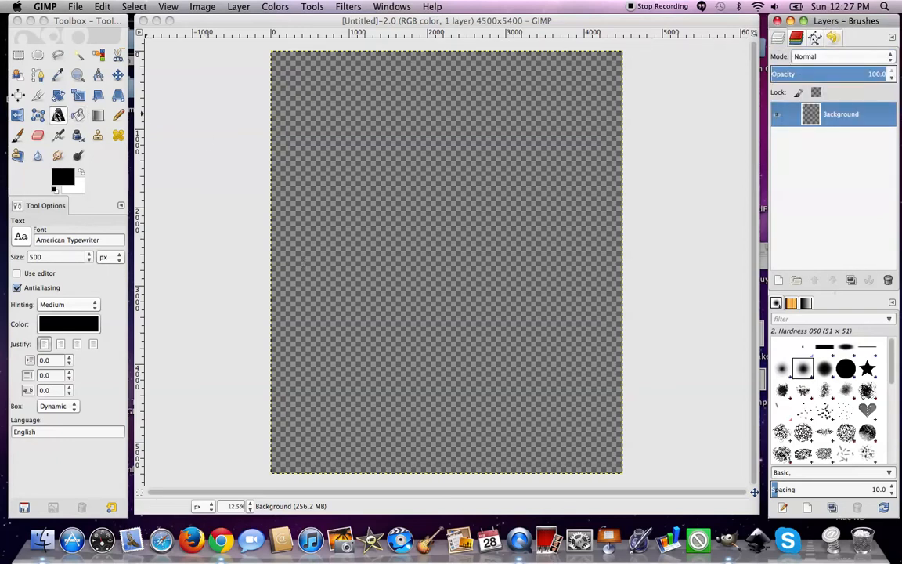
mouse_move(58, 116)
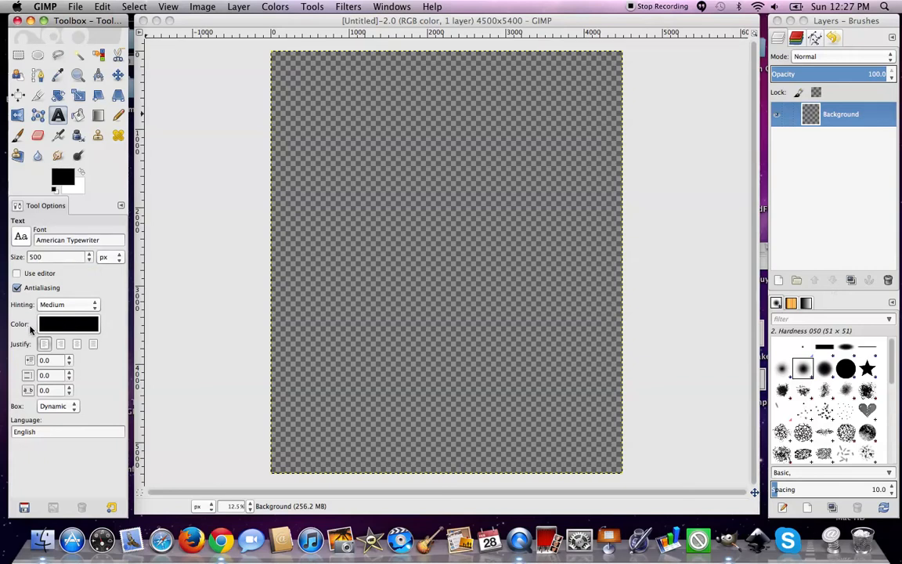
mouse_move(30, 326)
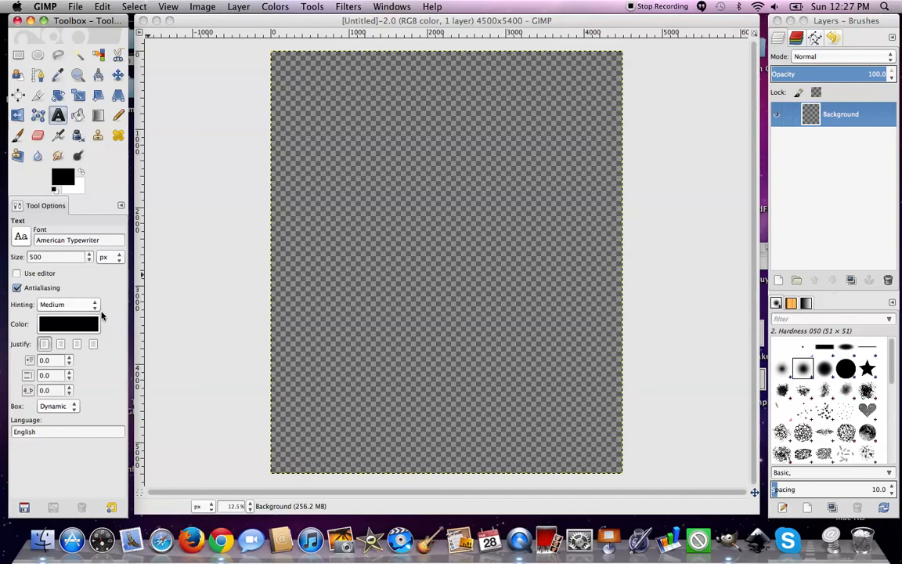
mouse_move(107, 323)
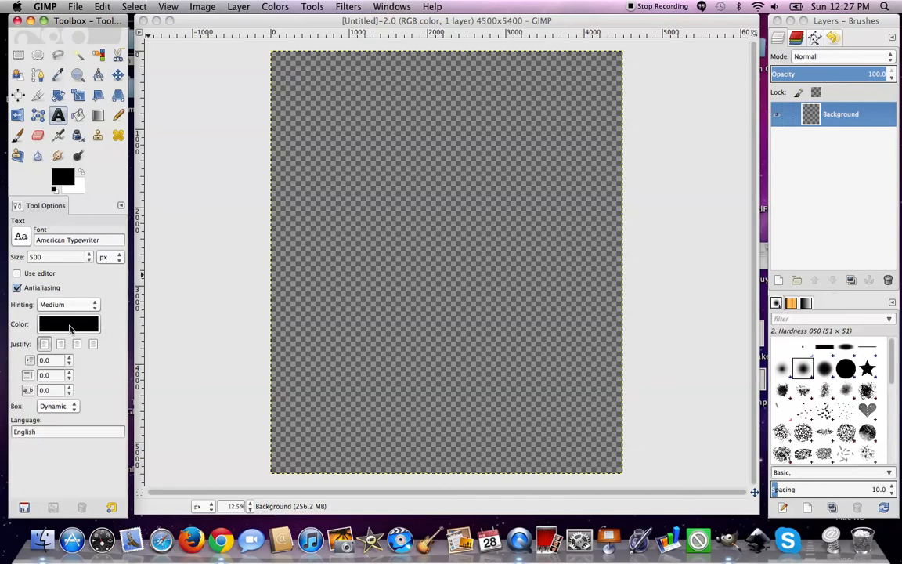
mouse_move(431, 160)
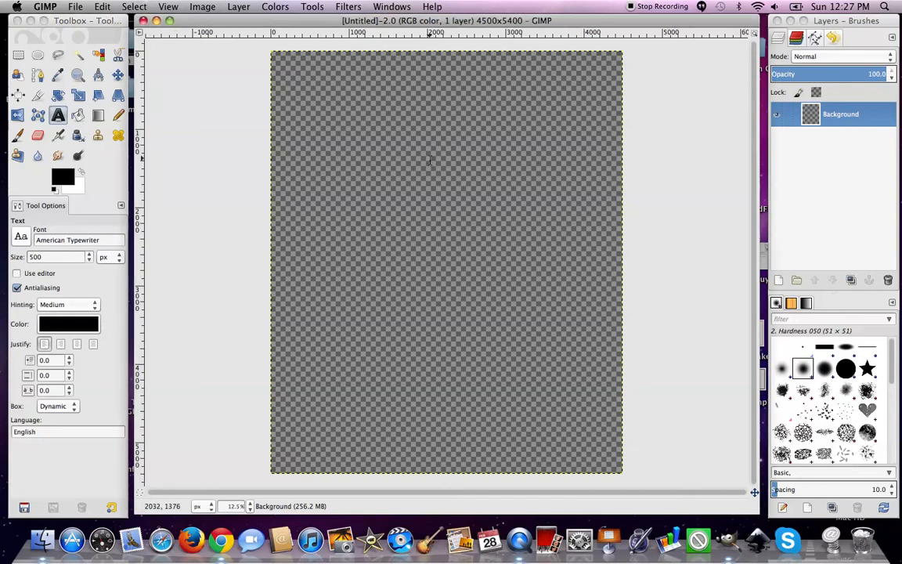
Add a text layer near the top of the canvas reading the misspelled word 'Sefen'
click(430, 160)
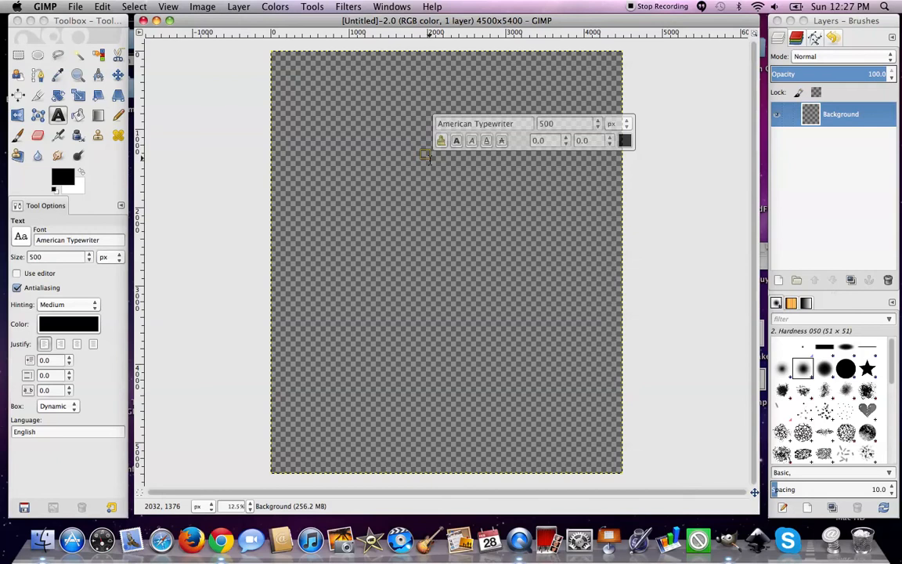
drag(426, 156, 454, 204)
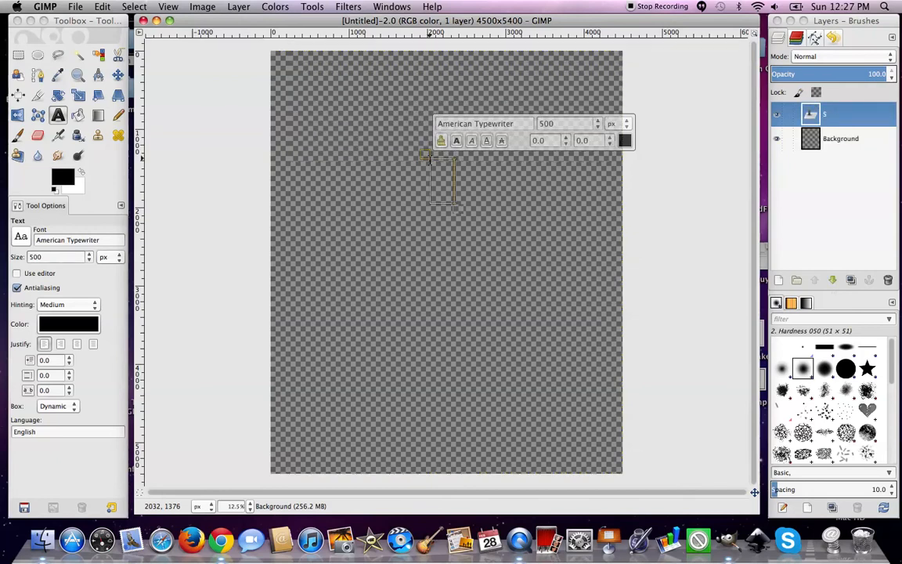
text(S)
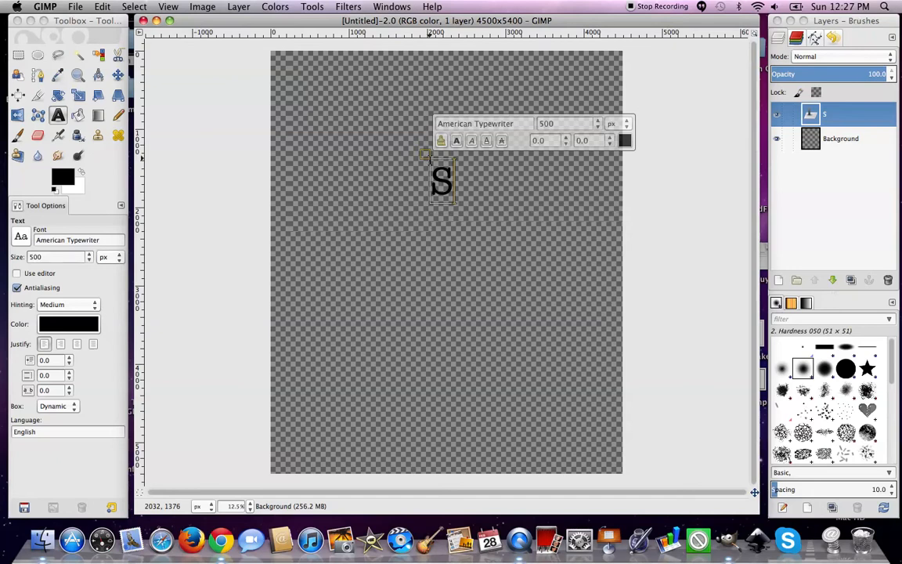
mouse_move(529, 235)
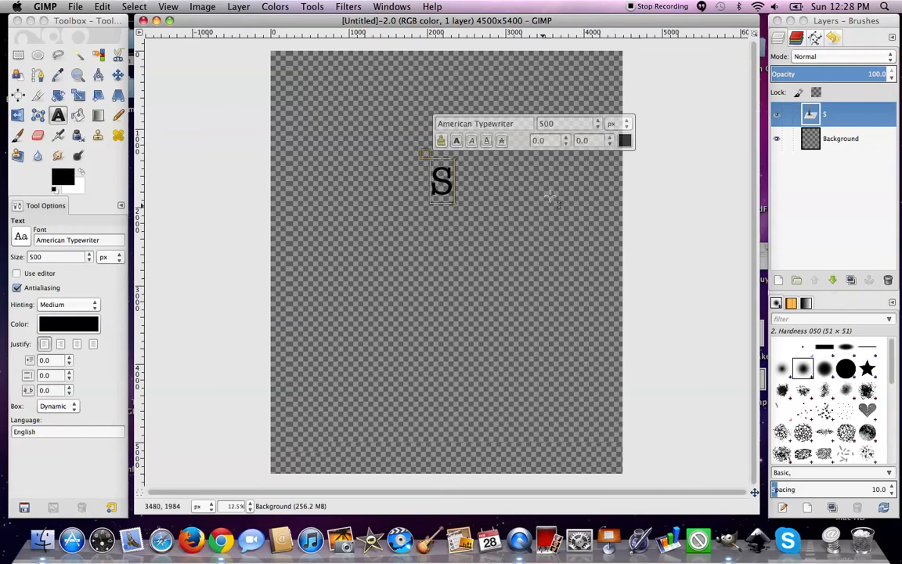
mouse_move(594, 173)
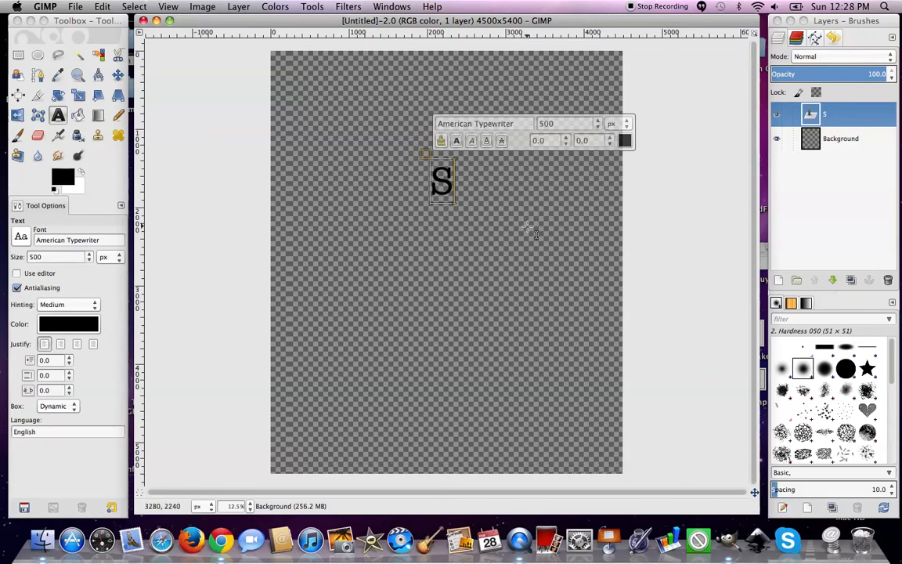
text(efen)
text(42)
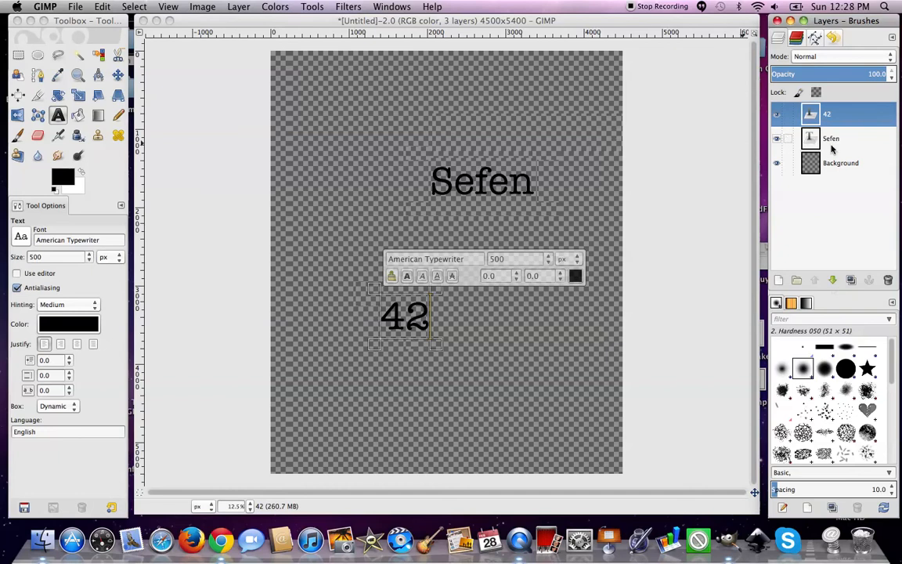
Select the 'Sefen' text layer in the Layers panel to retype it as 'Seven'
click(831, 137)
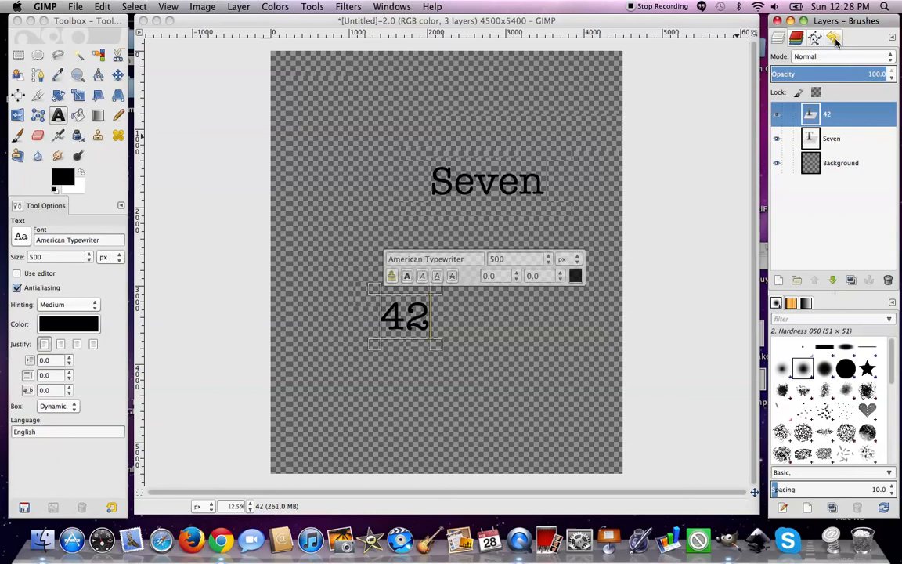
mouse_move(836, 40)
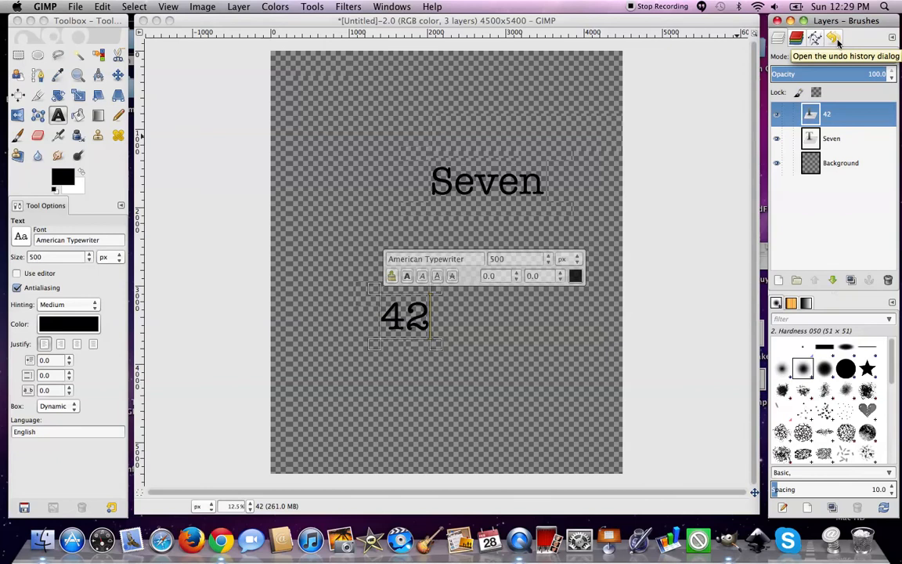
Revert to the earlier Text layer entry in Undo History, then return to the Layers list
click(825, 38)
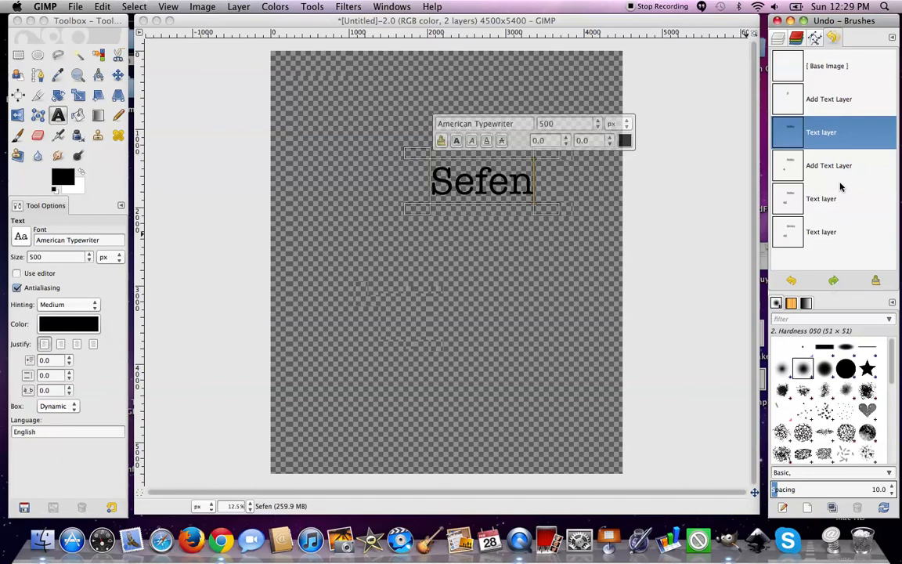
mouse_move(794, 41)
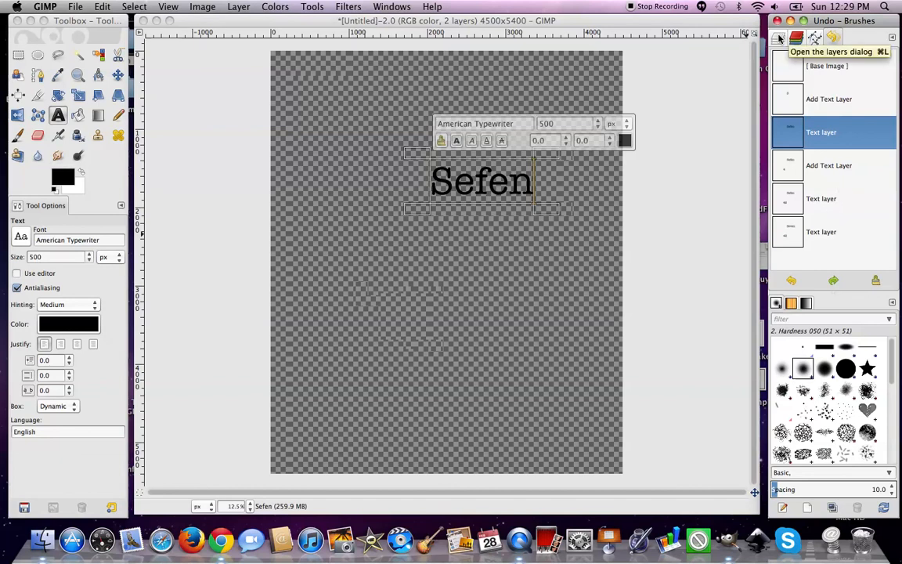
click(783, 37)
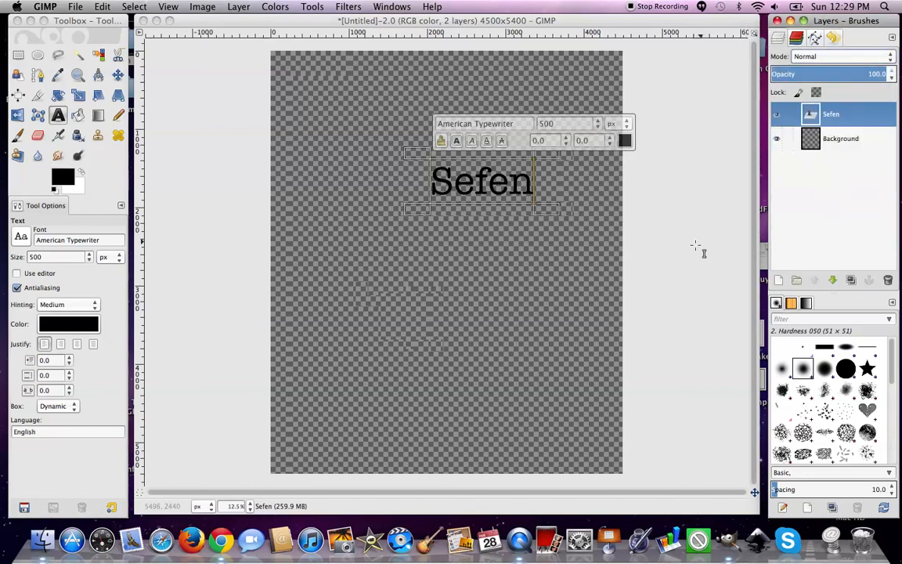
mouse_move(691, 252)
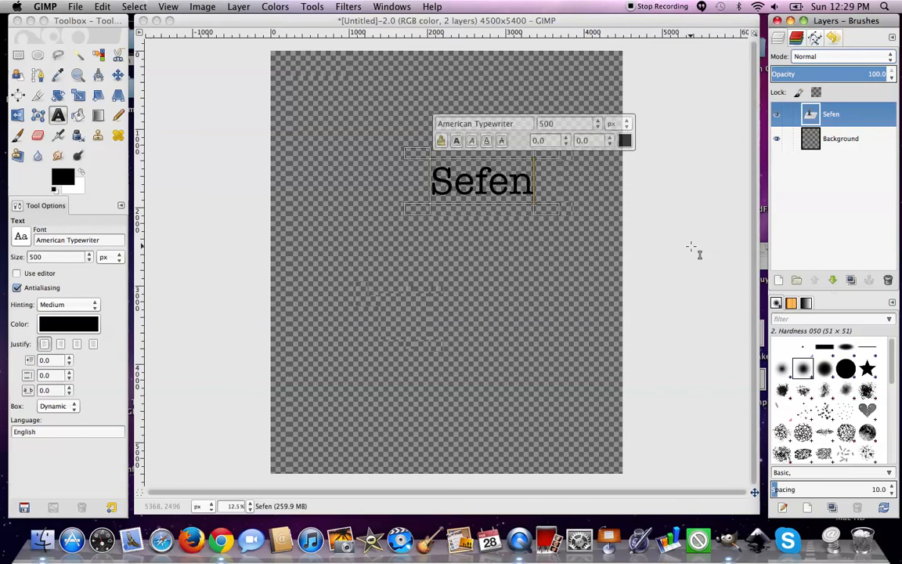